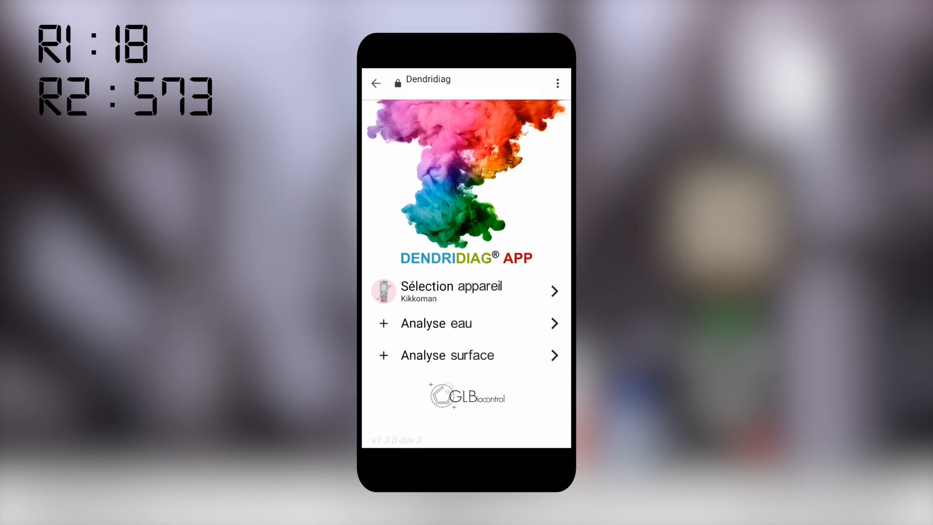
Enter surface 20 cm², R1 18 and R2 573, yielding 1.62 pgATP/cm² with threshold gauges
{"action": "left_click", "coordinate": [446, 355]}
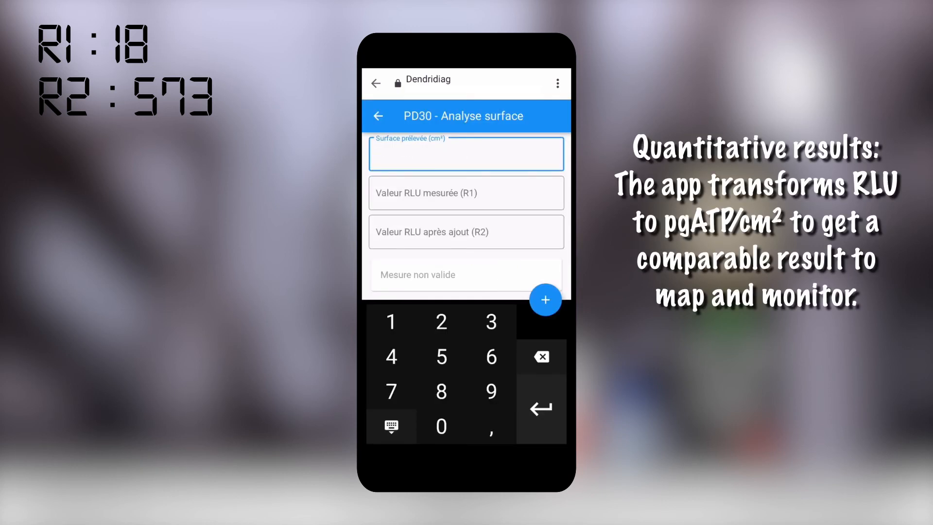
{"action": "type", "text": "20"}
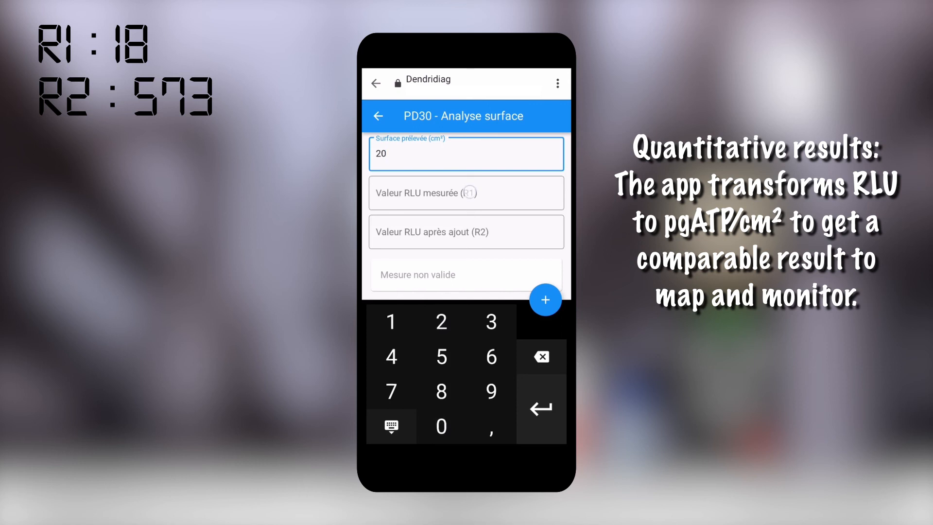
{"action": "left_click", "coordinate": [466, 192]}
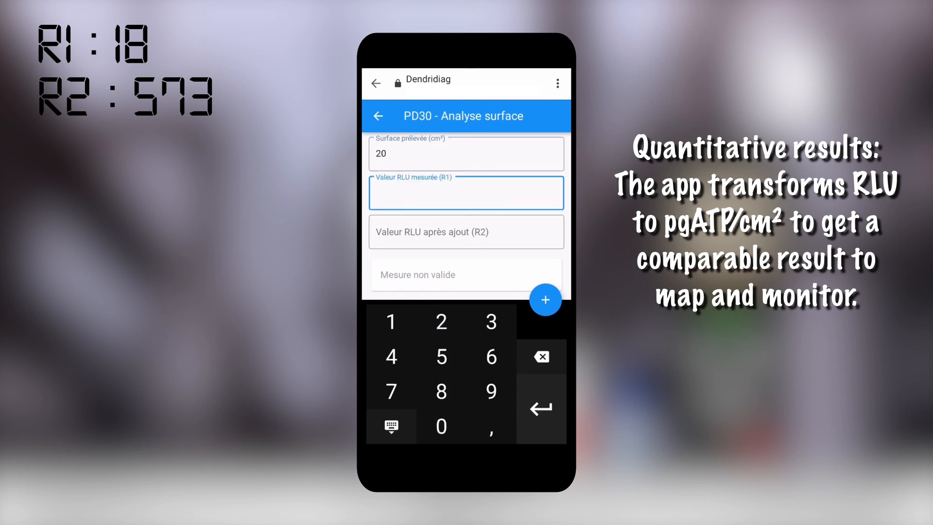
{"action": "type", "text": "18"}
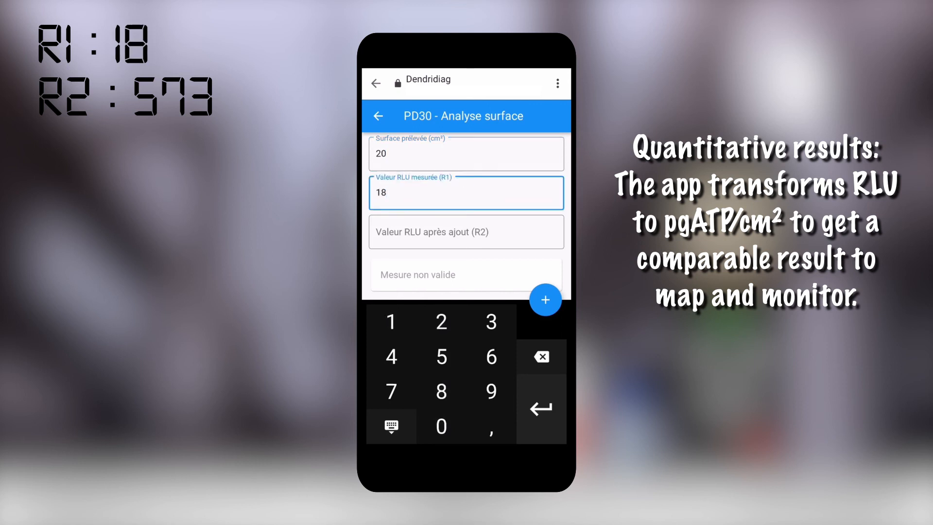
{"action": "left_click", "coordinate": [466, 232]}
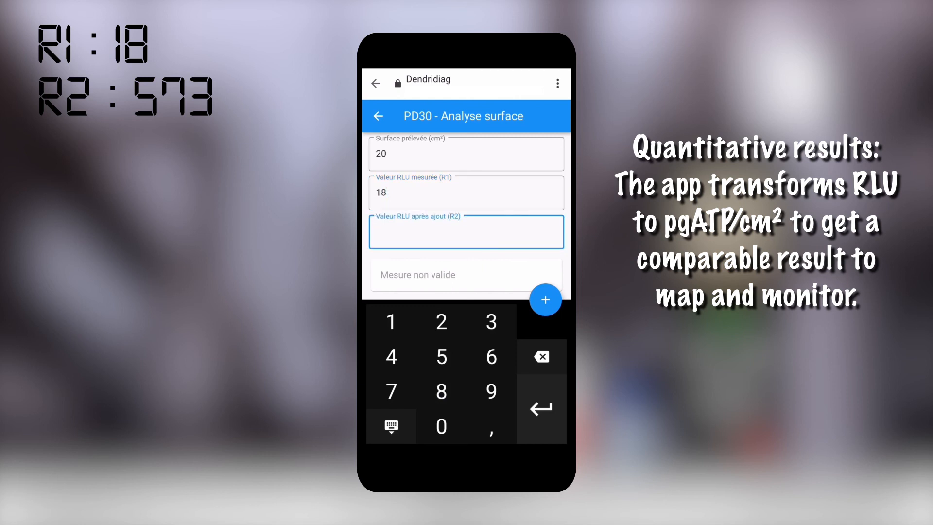
{"action": "type", "text": "573"}
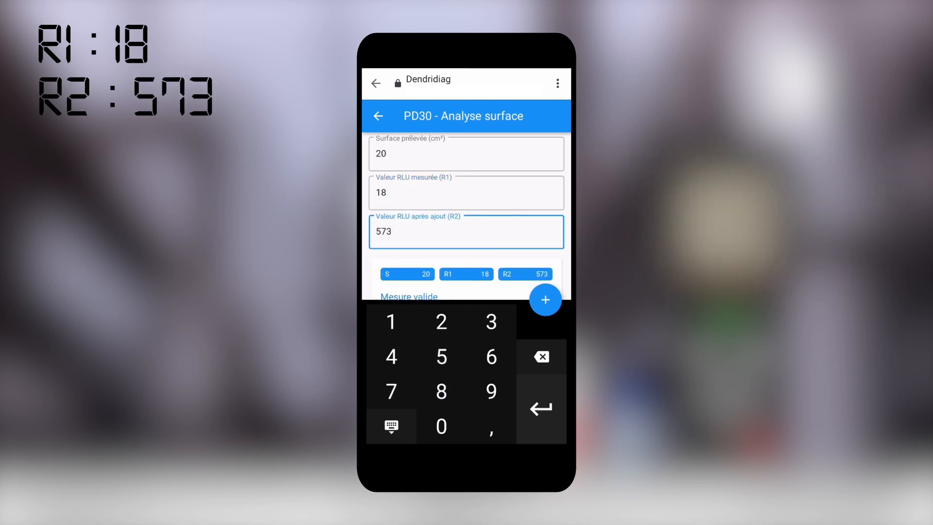
{"action": "key", "text": "enter"}
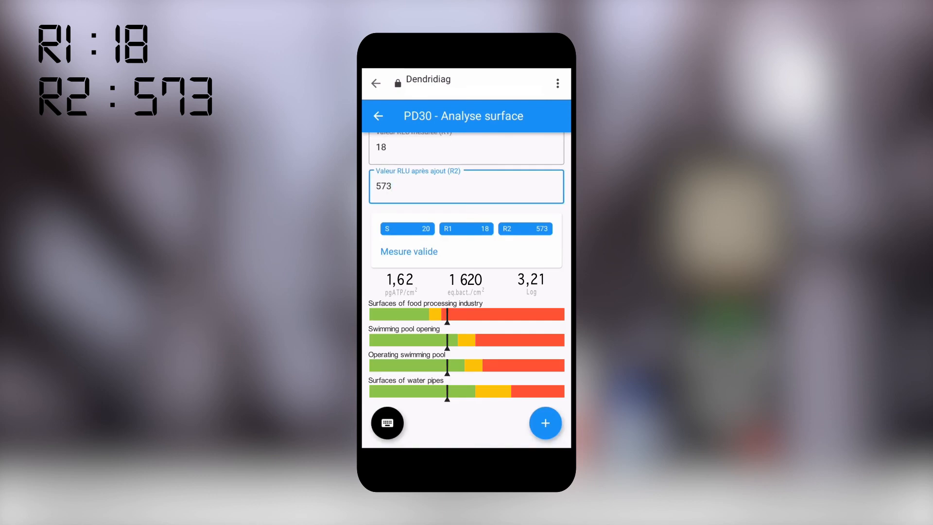